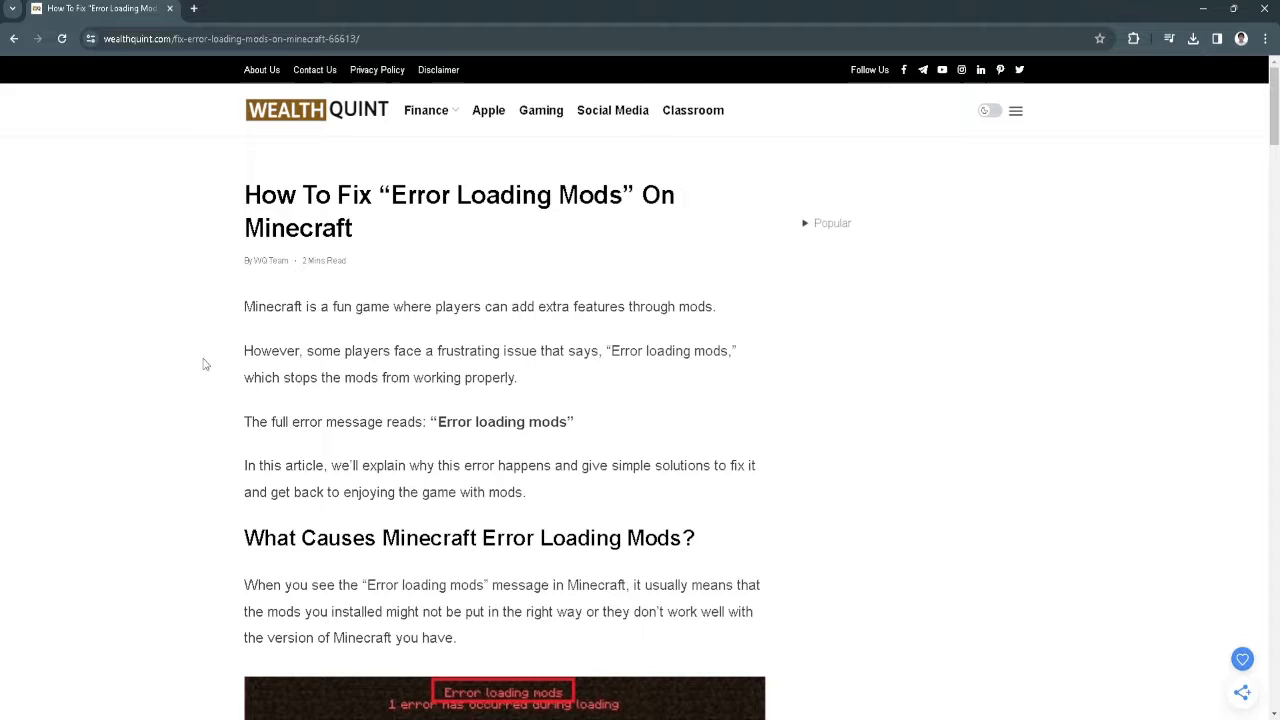
Read the introduction and What Causes section, down to the outdated or buggy mods paragraph.
{"action": "scroll", "scroll_direction": "down", "scroll_amount": 3}
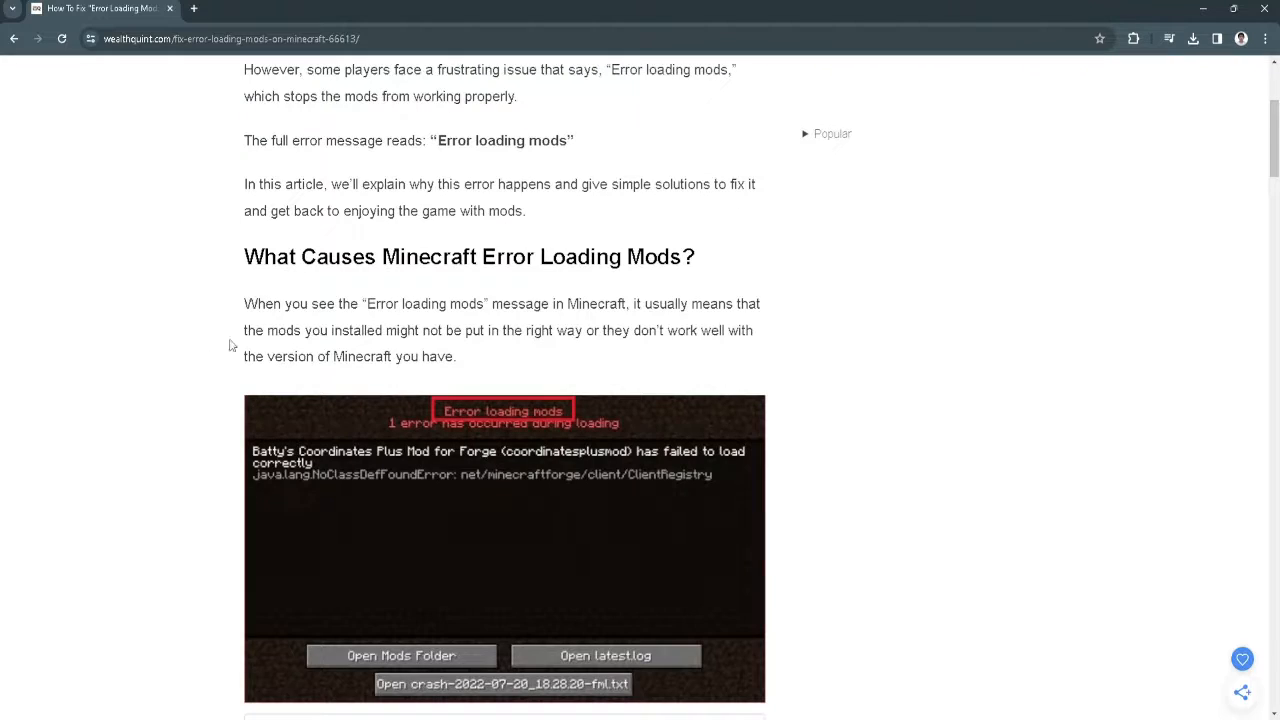
{"action": "mouse_move", "coordinate": [490, 265]}
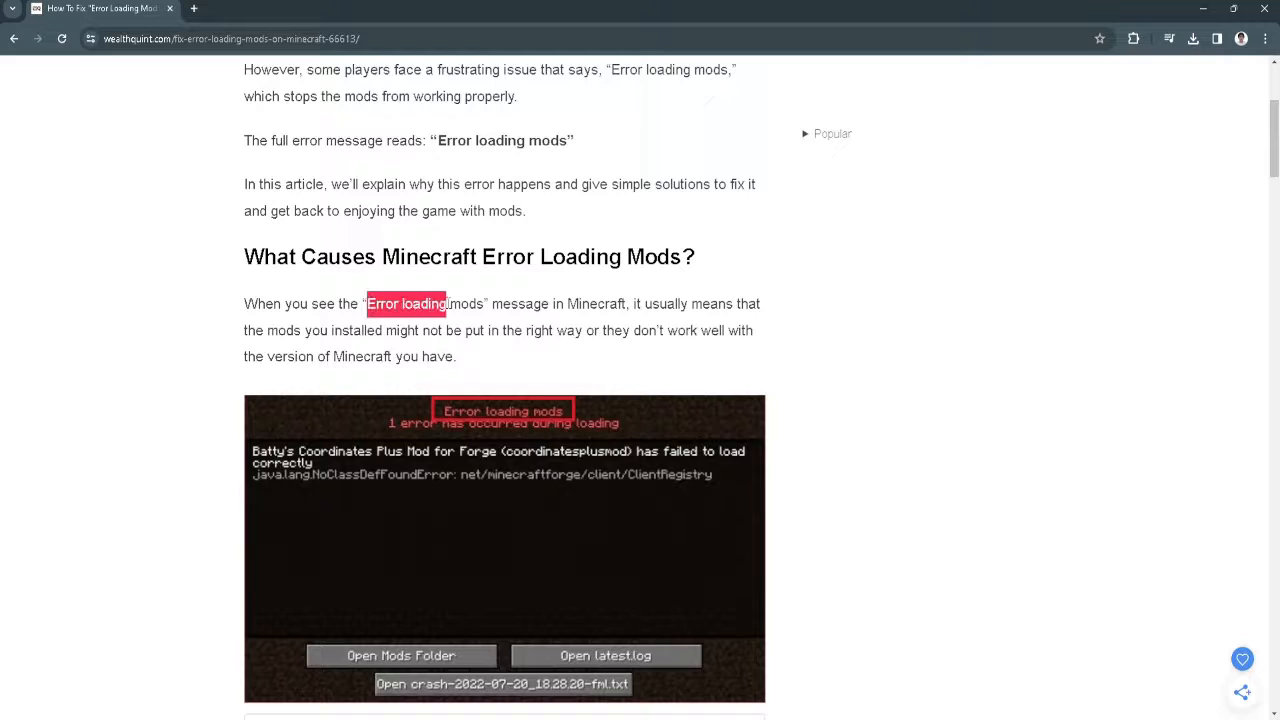
{"action": "left_click", "coordinate": [632, 330]}
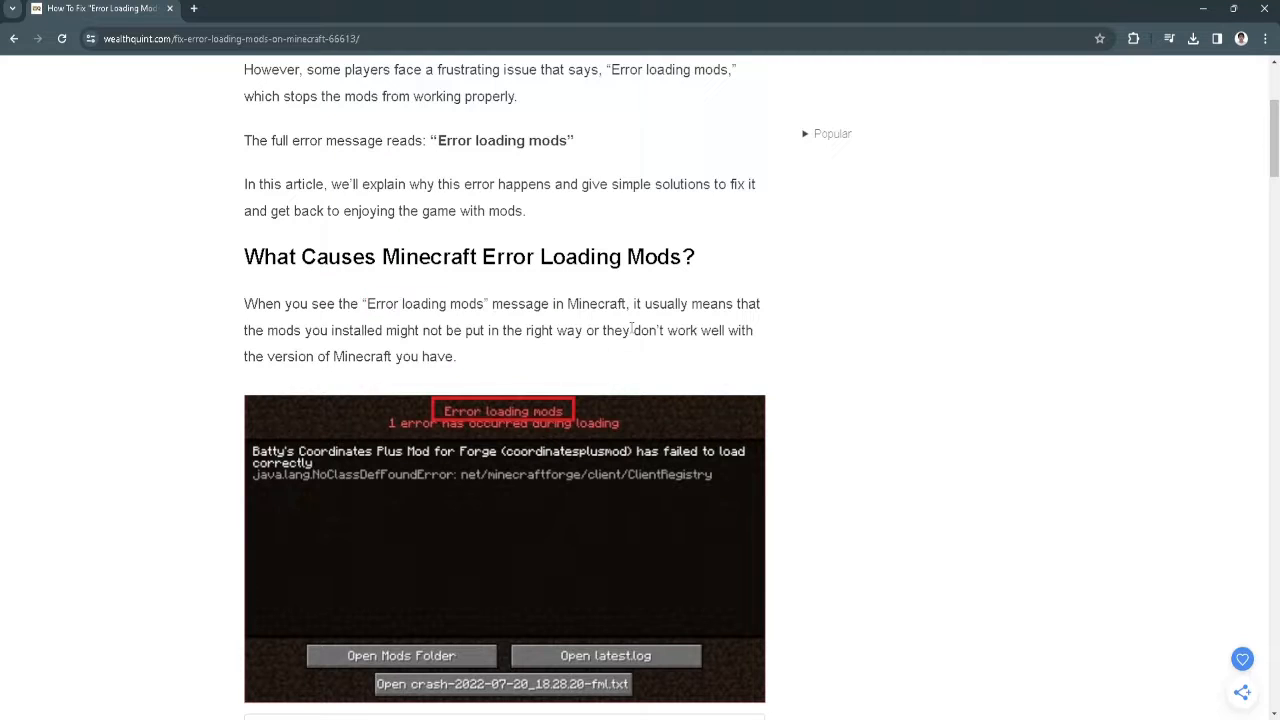
{"action": "mouse_move", "coordinate": [423, 347]}
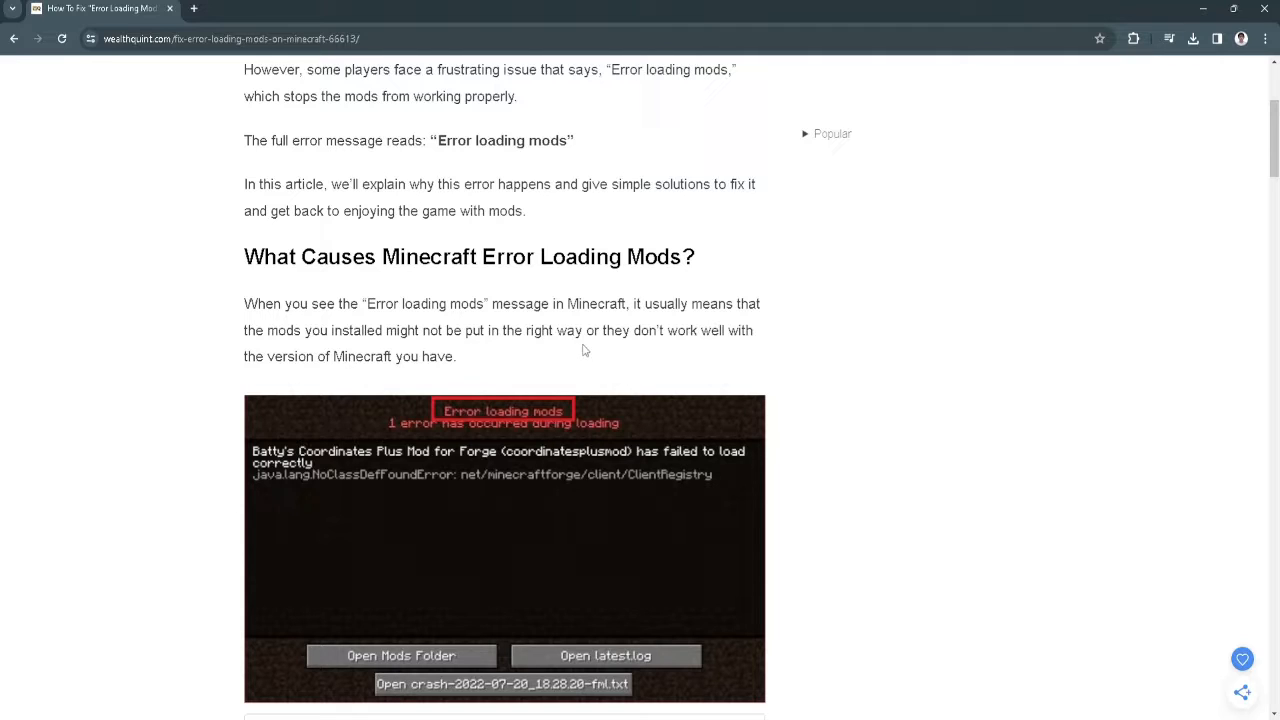
{"action": "mouse_move", "coordinate": [372, 381]}
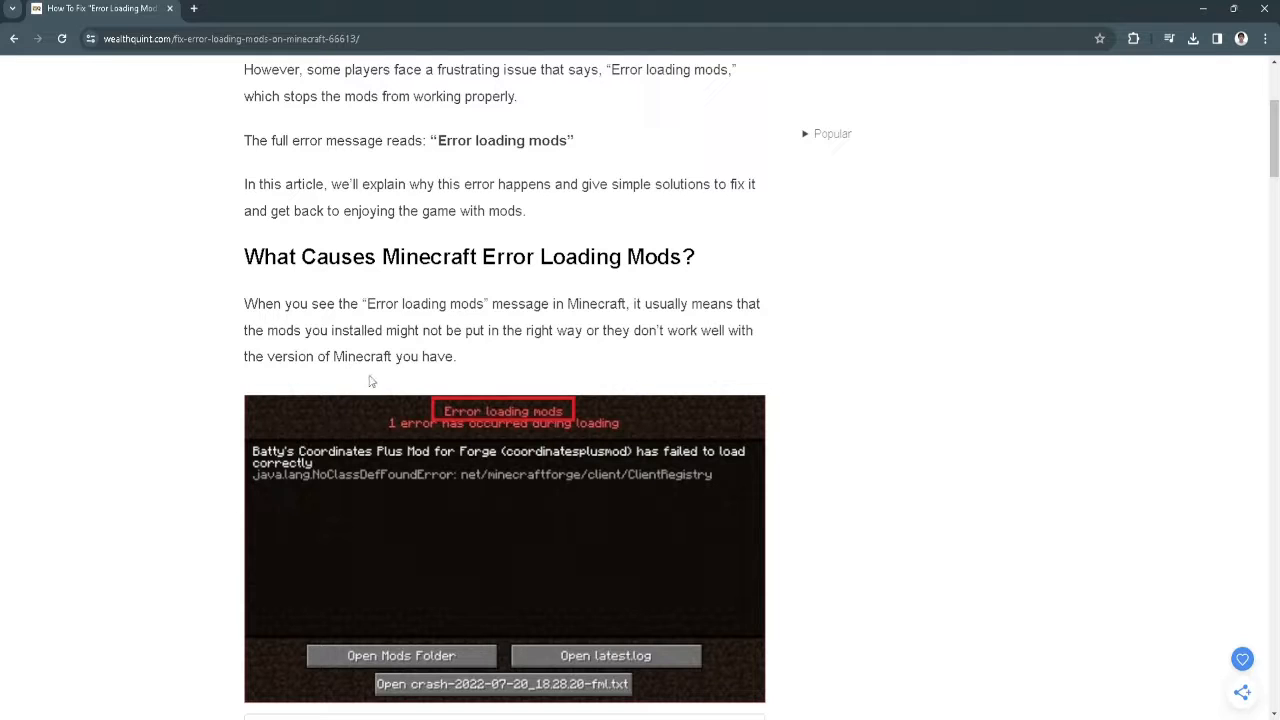
{"action": "scroll", "scroll_direction": "down", "scroll_amount": 3}
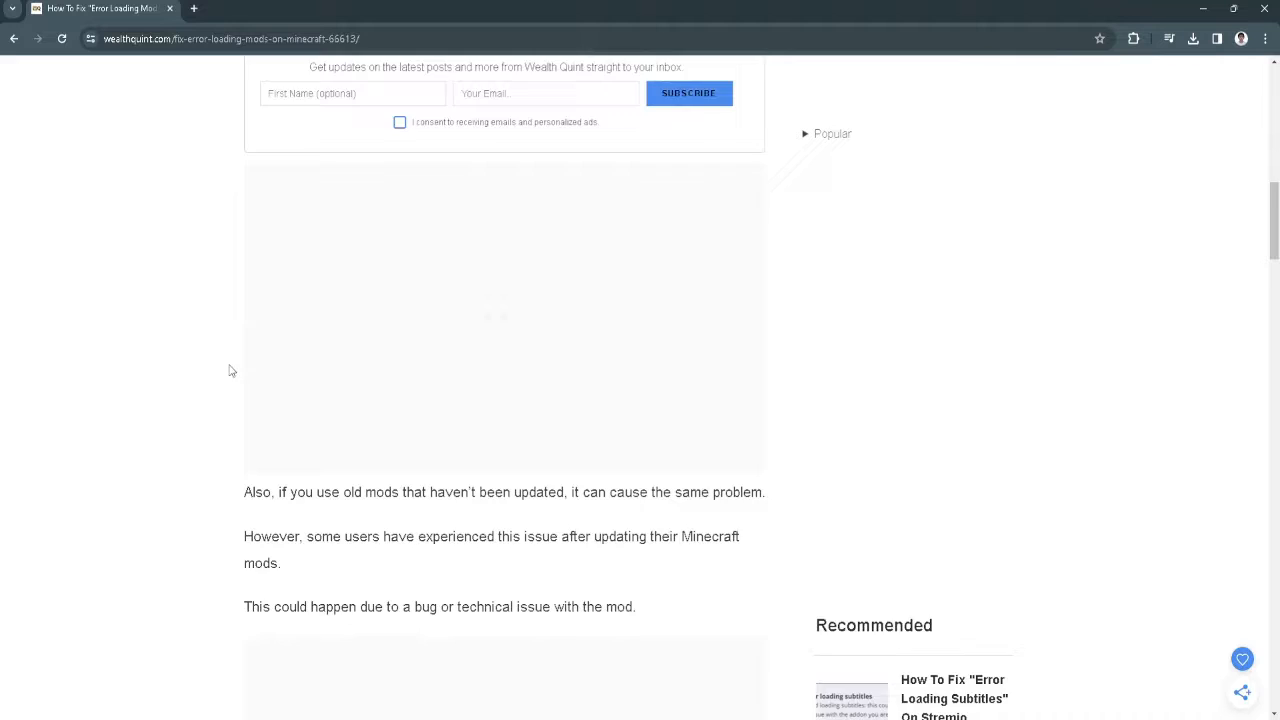
Scroll to fix 1, Check For Minecraft Updates, and its Microsoft Store steps for Windows.
{"action": "scroll", "scroll_direction": "down", "scroll_amount": 3}
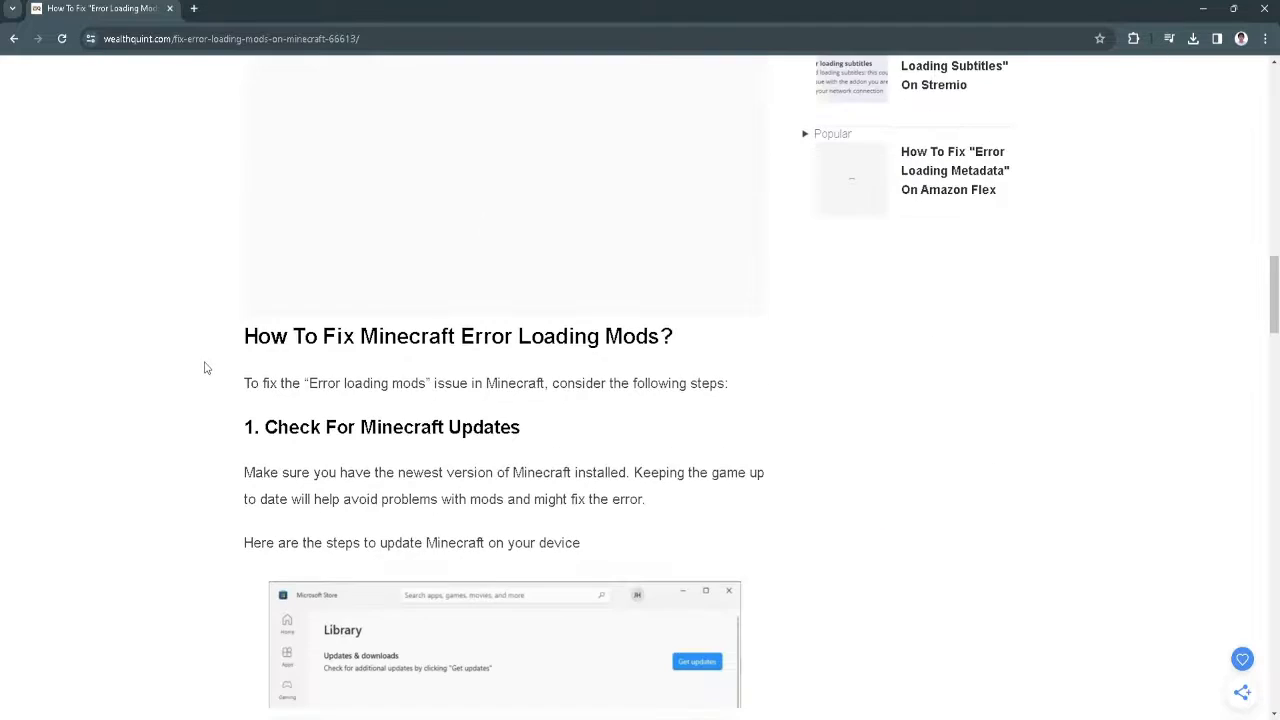
{"action": "scroll", "scroll_direction": "down", "scroll_amount": 3}
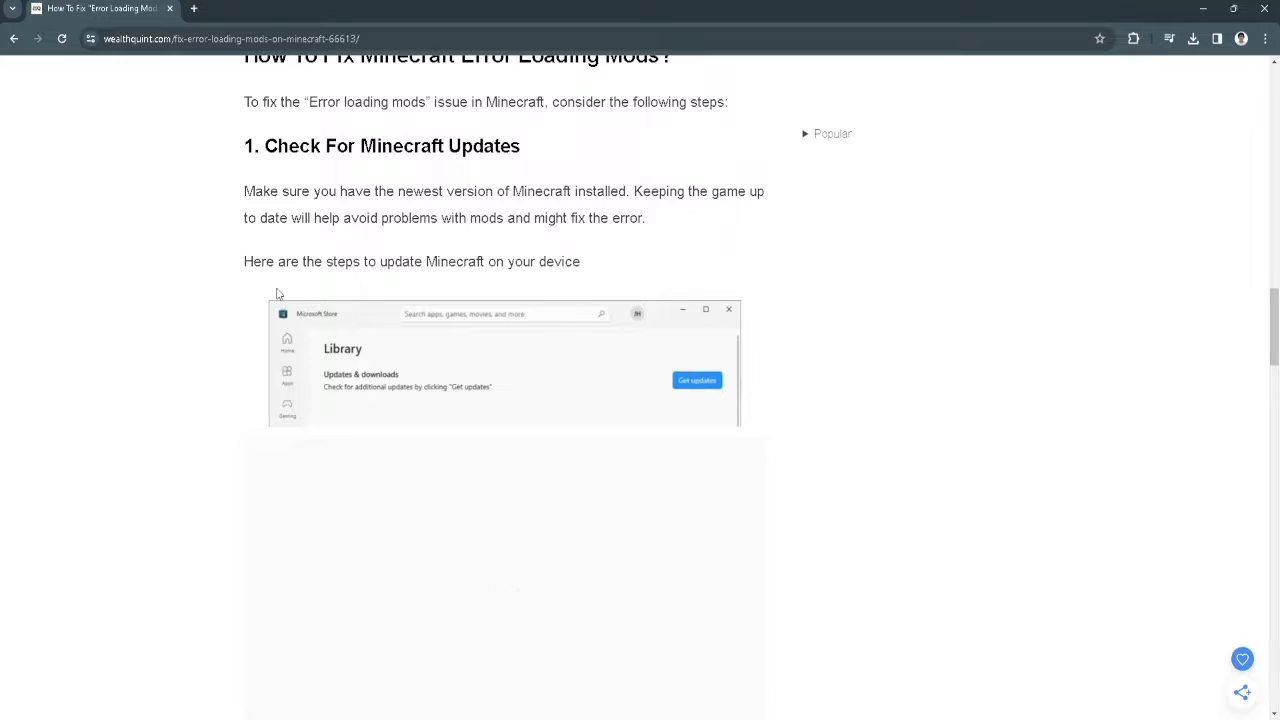
{"action": "scroll", "scroll_direction": "down", "scroll_amount": 3}
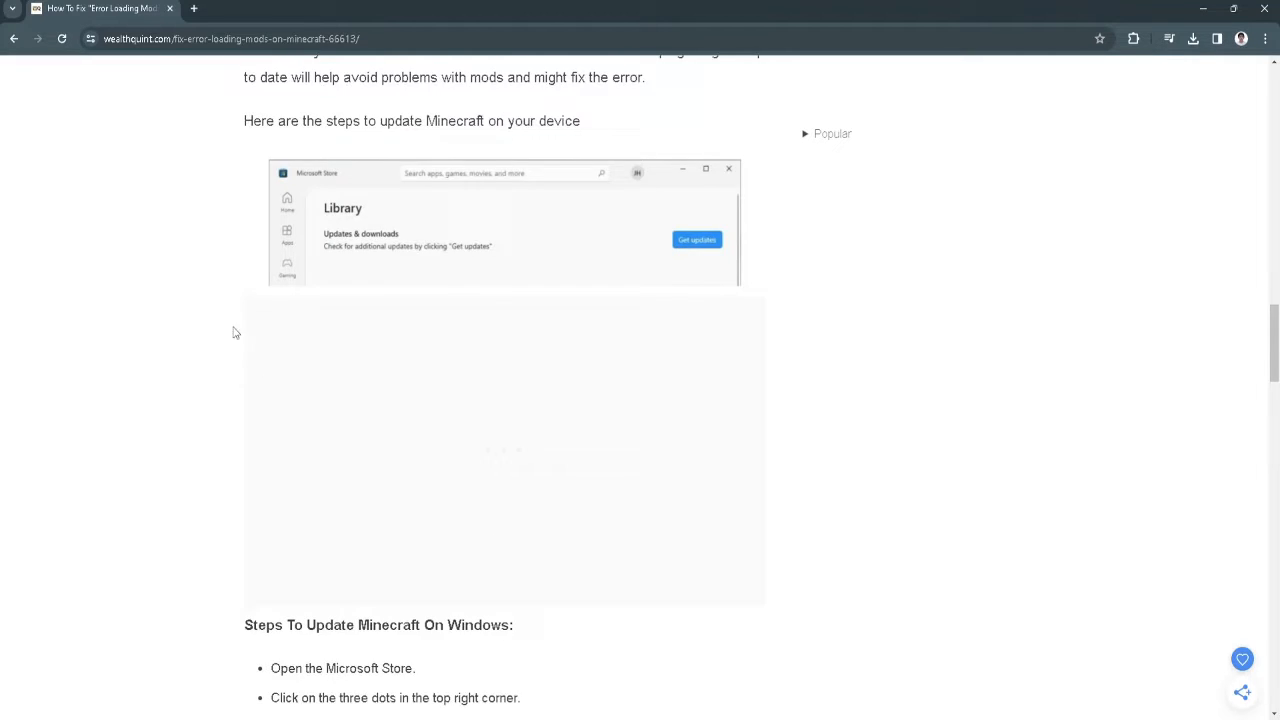
{"action": "scroll", "scroll_direction": "down", "scroll_amount": 3}
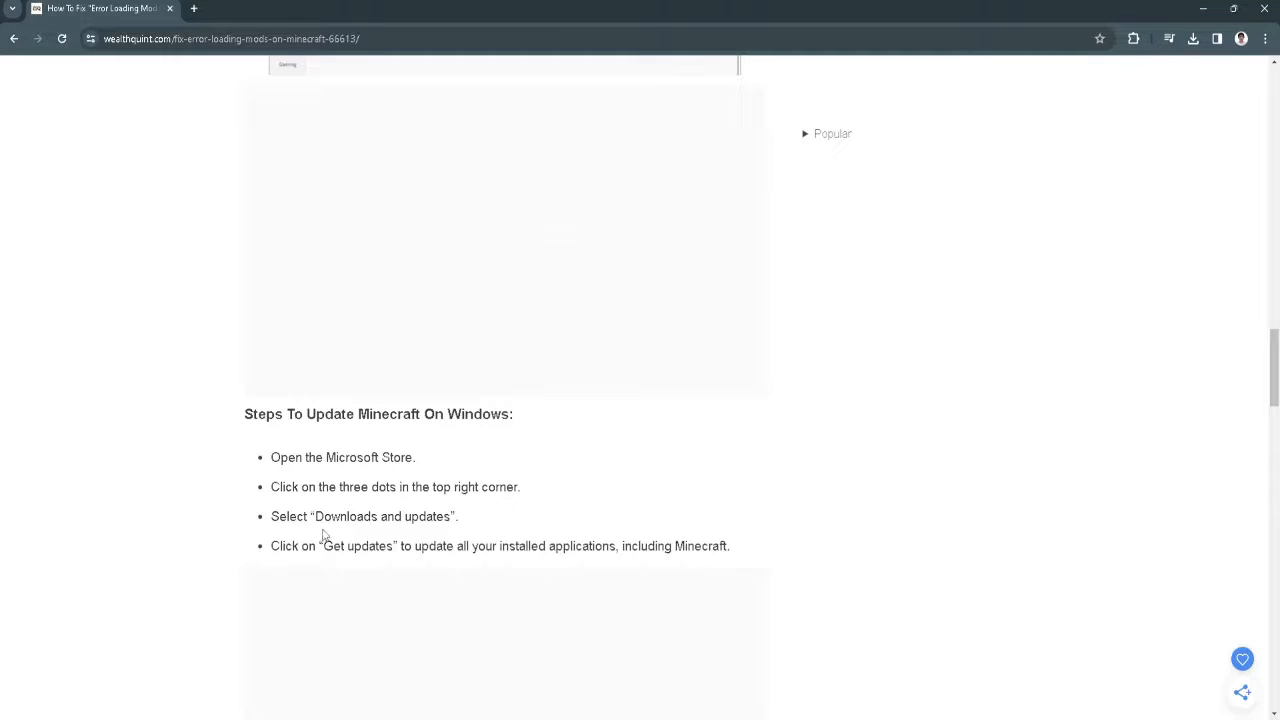
{"action": "scroll", "scroll_direction": "down", "scroll_amount": 3}
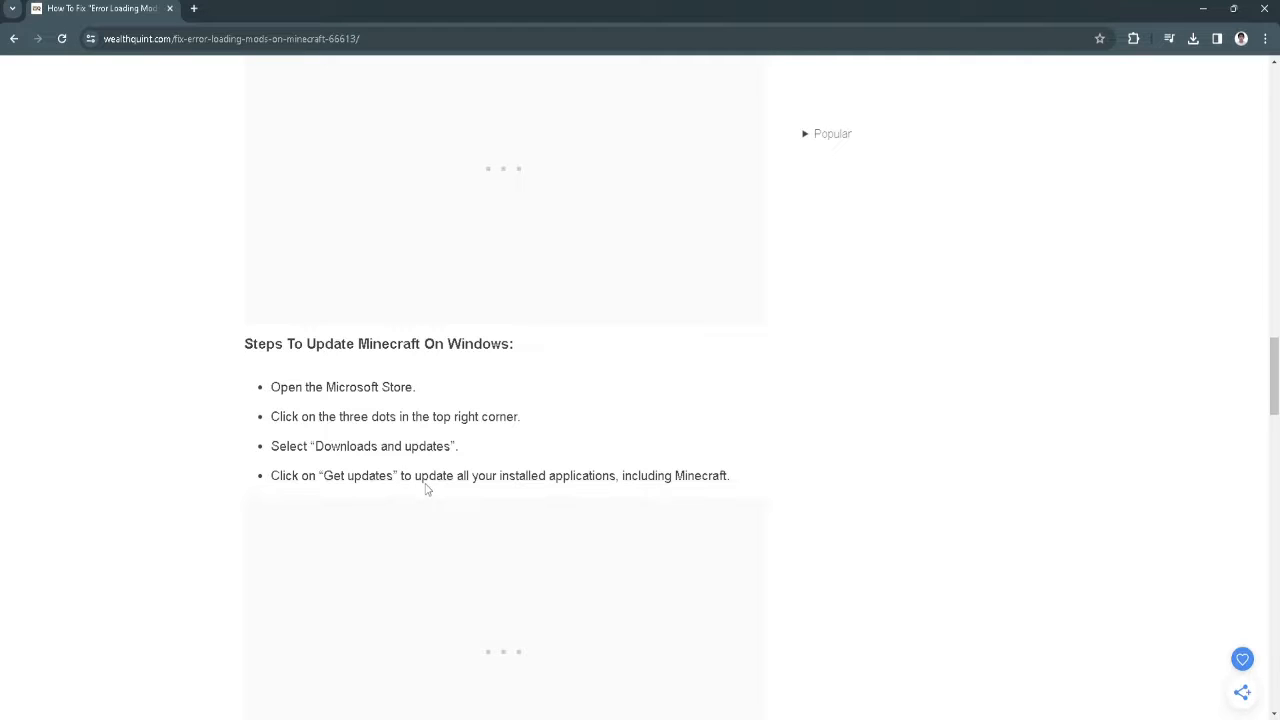
{"action": "mouse_move", "coordinate": [206, 469]}
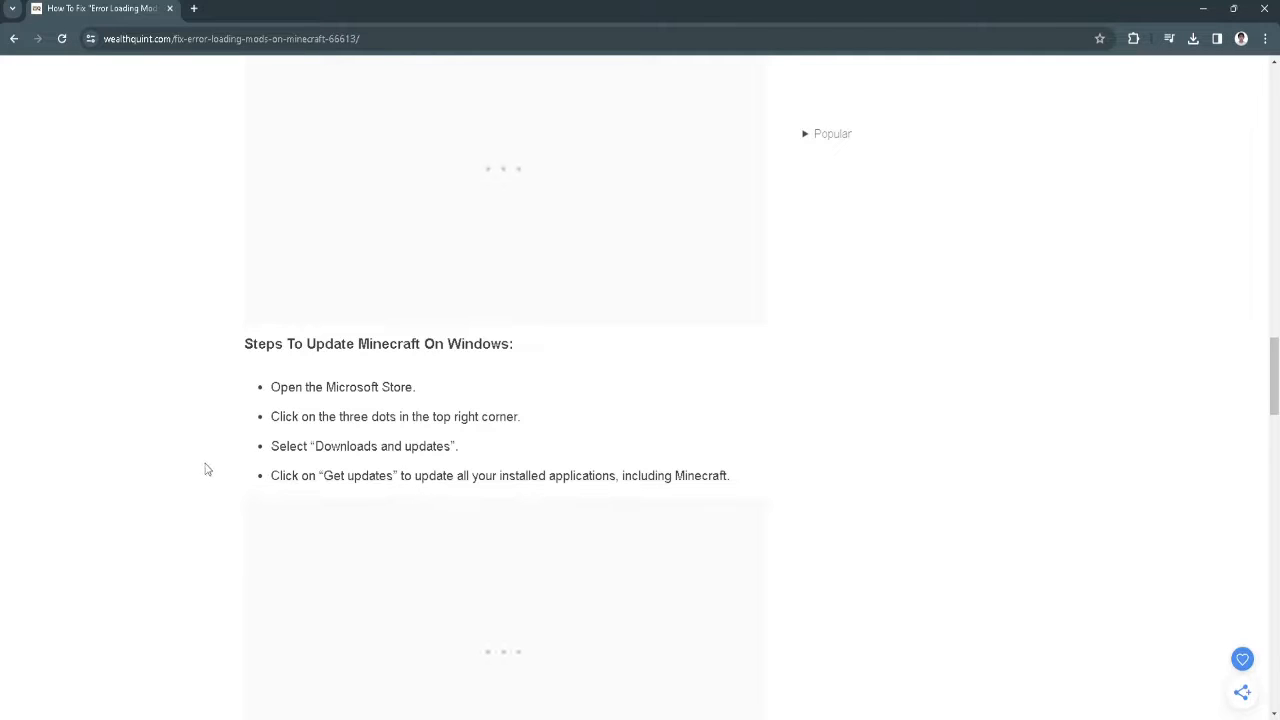
Scroll past the iOS/Android and Java steps and Check For Mod Updates to sections 3 and 4.
{"action": "scroll", "scroll_direction": "down", "scroll_amount": 3}
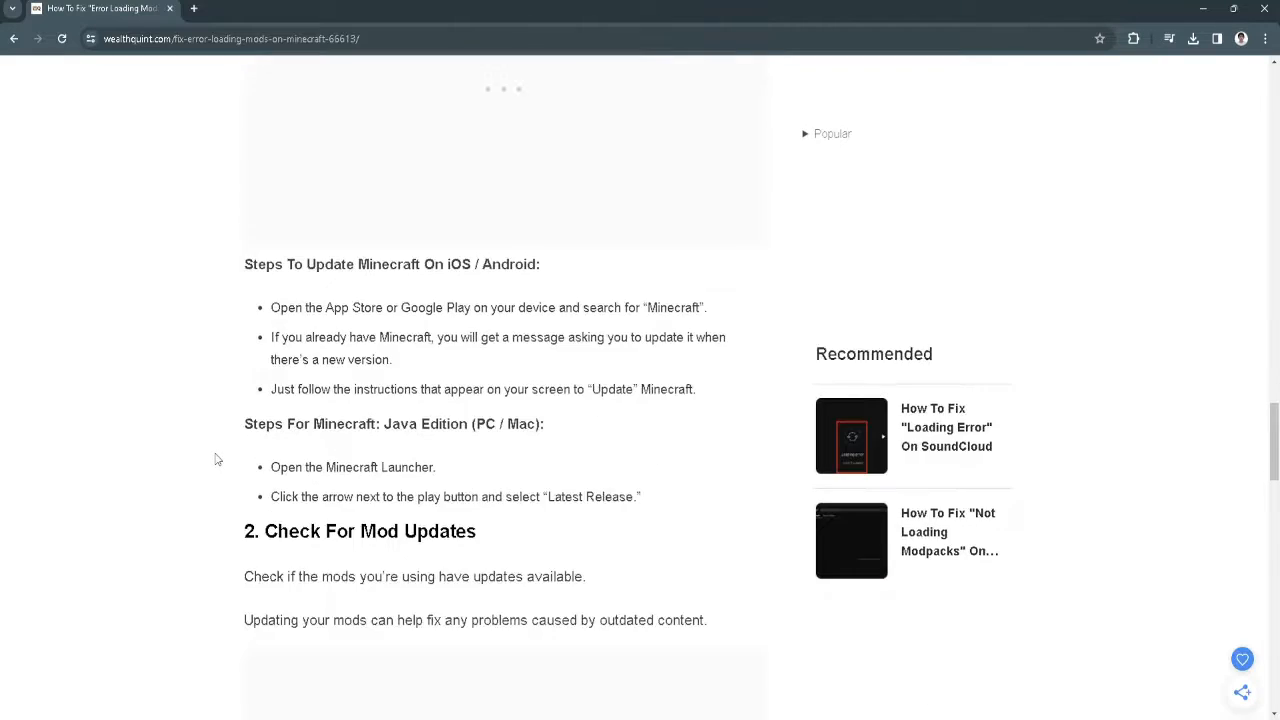
{"action": "scroll", "scroll_direction": "down", "scroll_amount": 3}
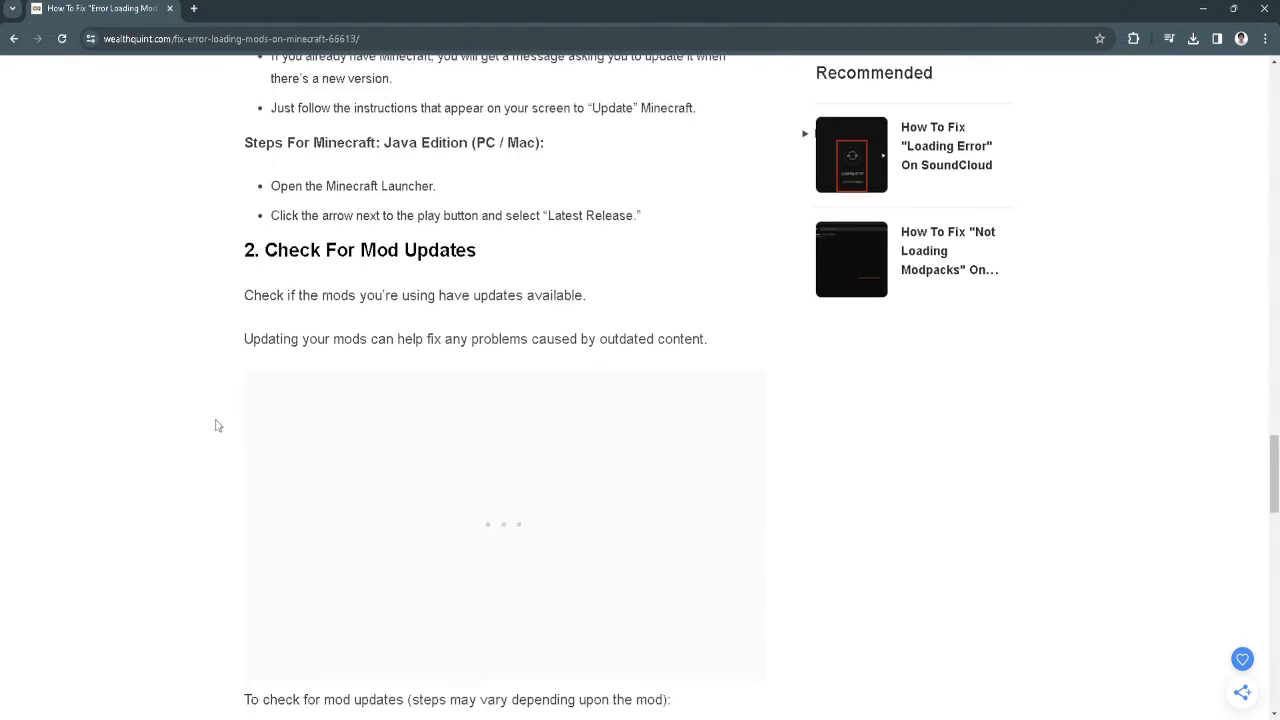
{"action": "scroll", "scroll_direction": "down", "scroll_amount": 3}
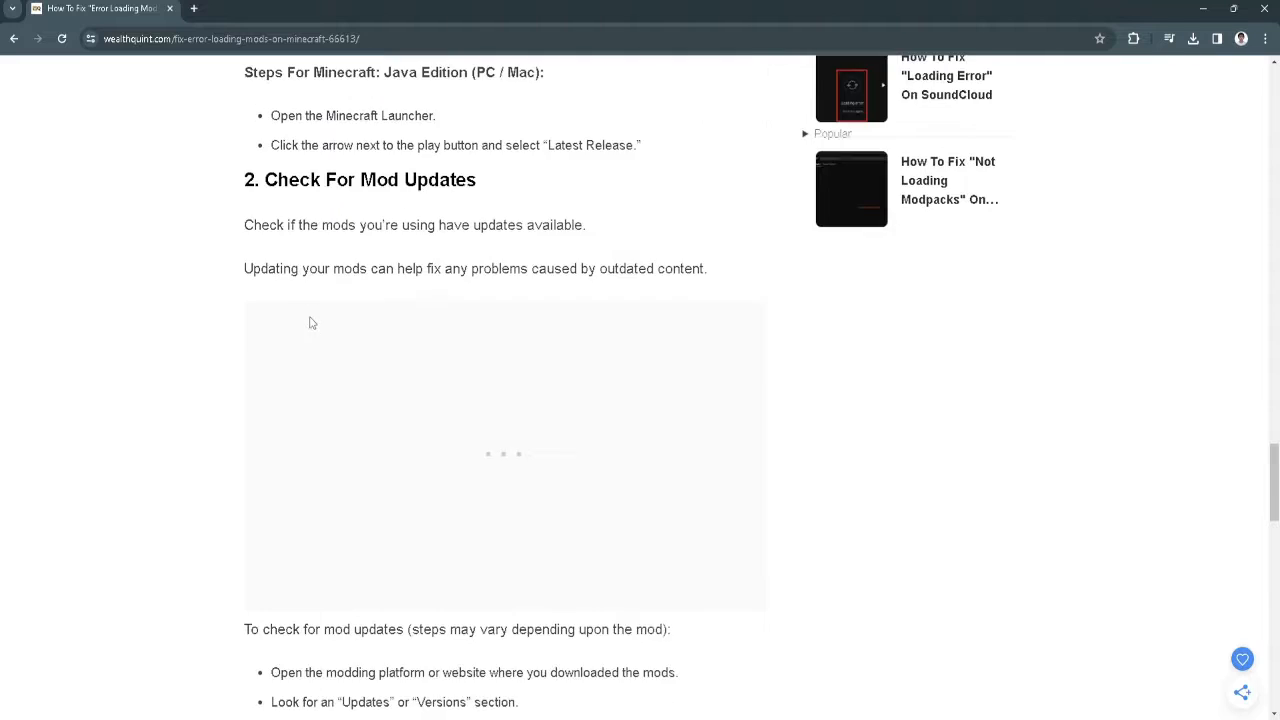
{"action": "scroll", "scroll_direction": "down", "scroll_amount": 3}
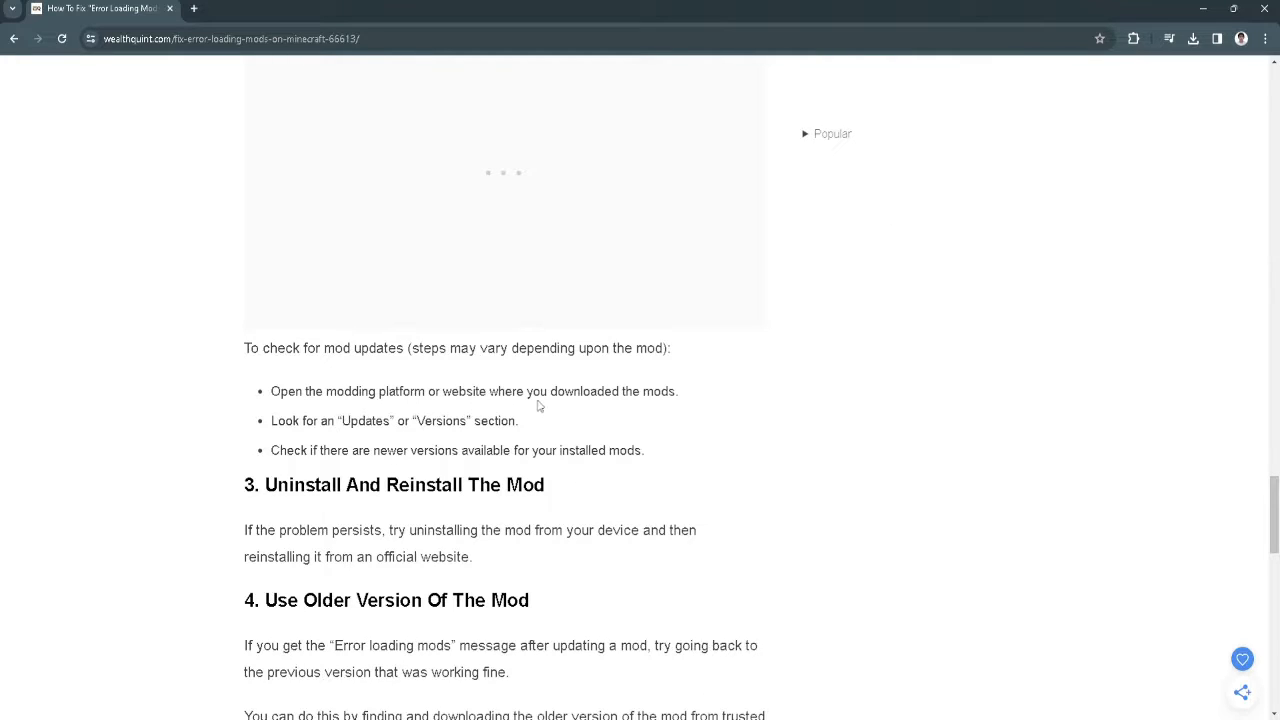
{"action": "mouse_move", "coordinate": [331, 436]}
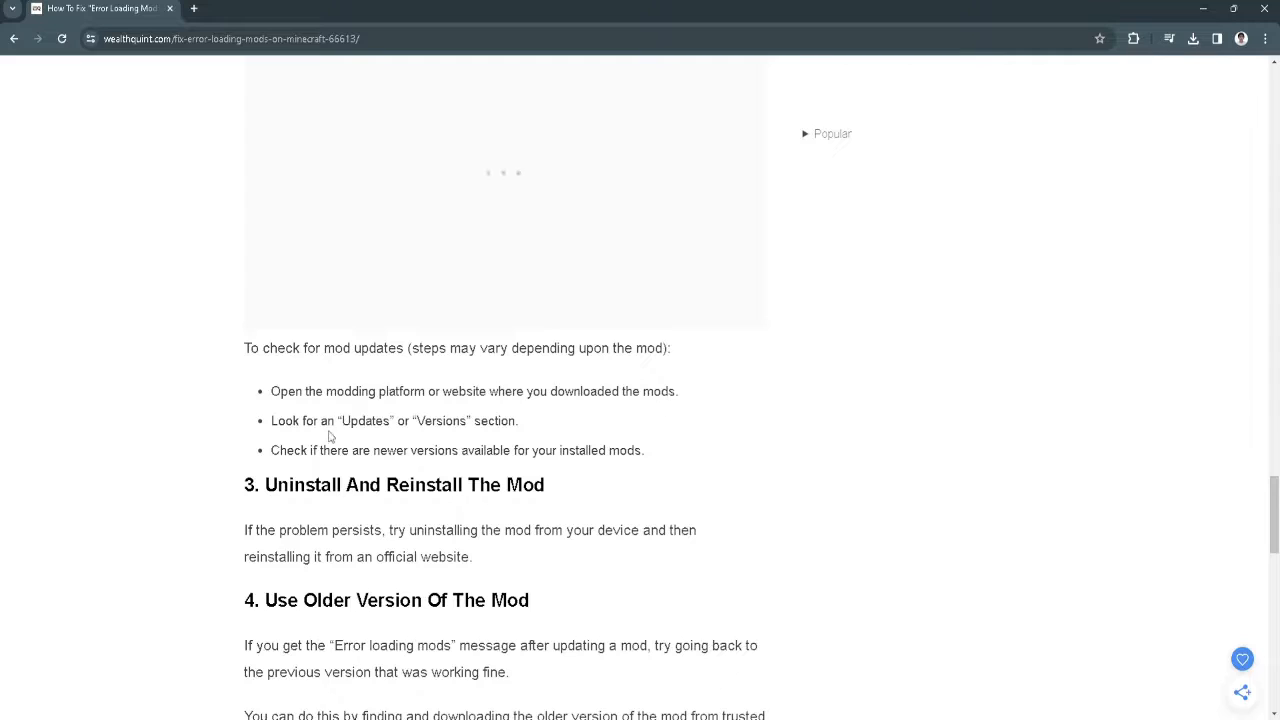
{"action": "mouse_move", "coordinate": [500, 425]}
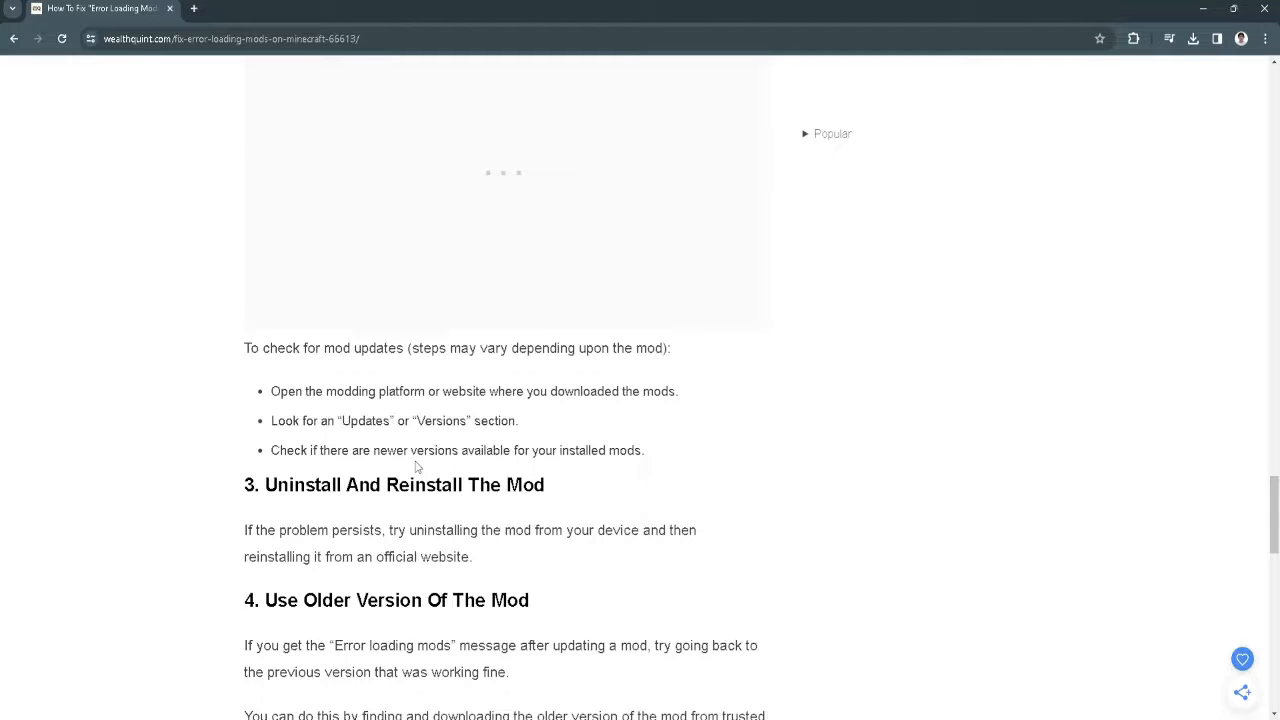
Show all of Use Older Version Of The Mod, ending at trusted modding websites for earlier versions.
{"action": "scroll", "scroll_direction": "down", "scroll_amount": 3}
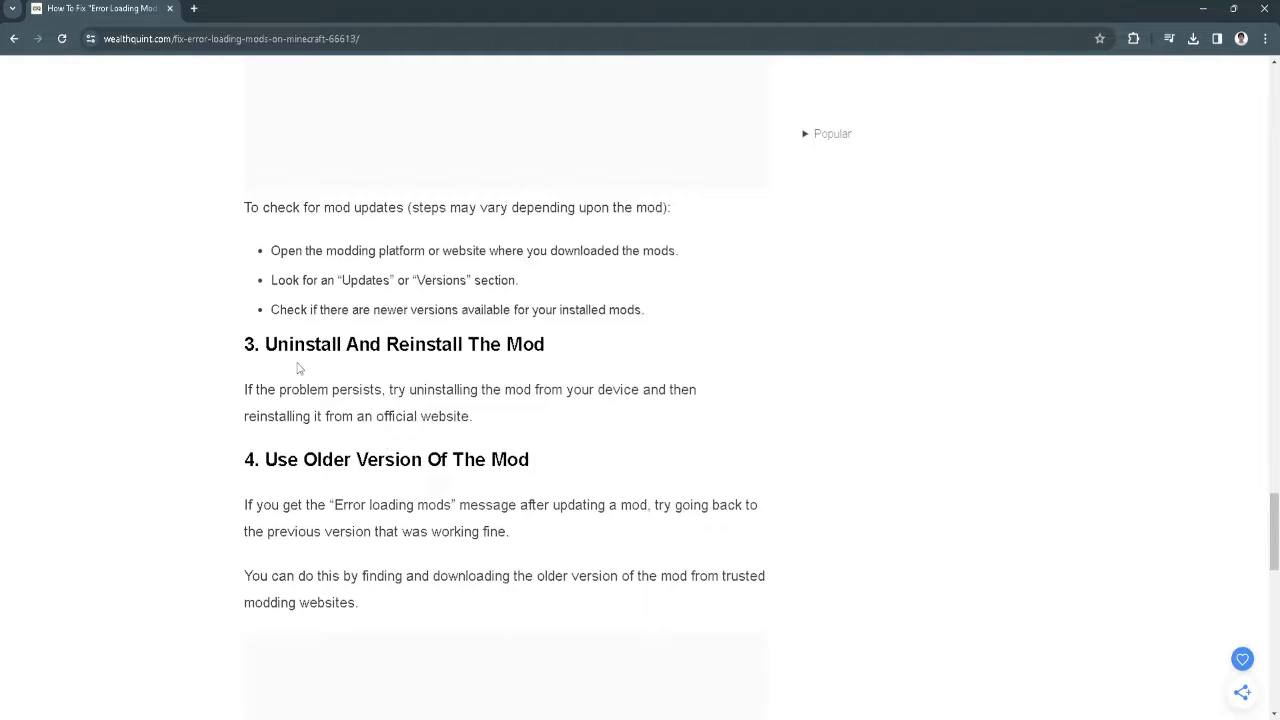
{"action": "mouse_move", "coordinate": [310, 370]}
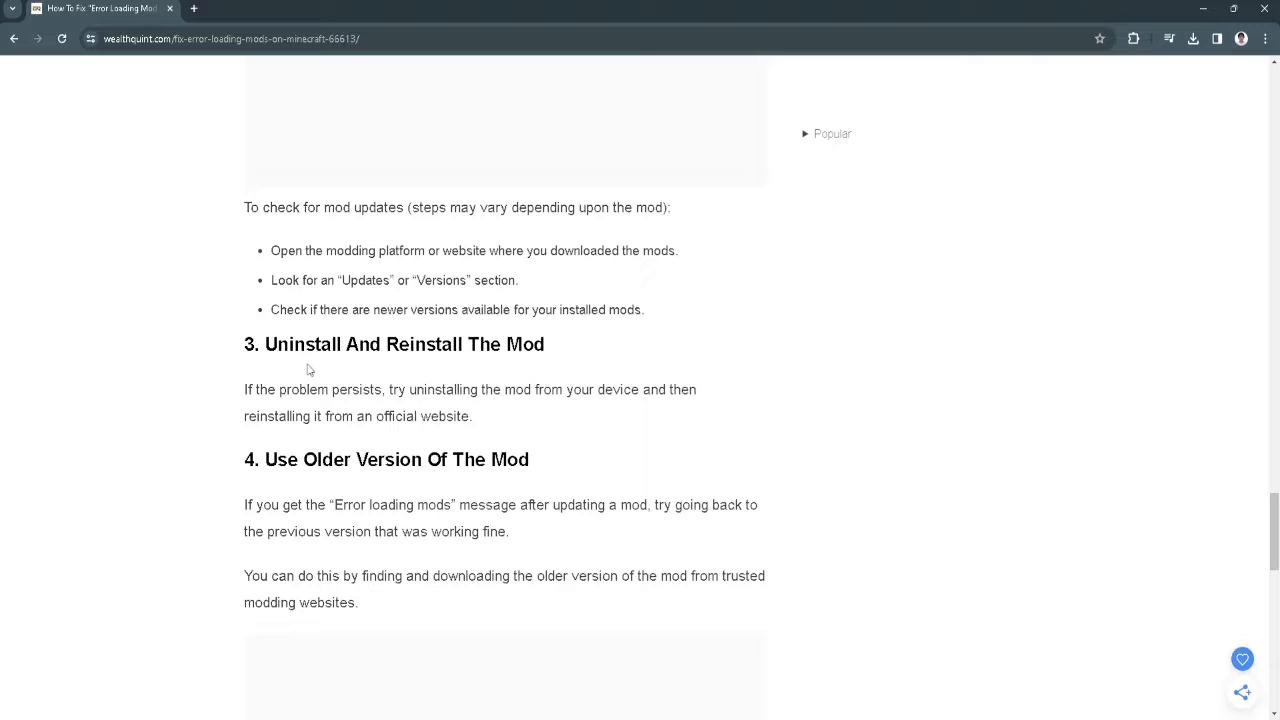
{"action": "mouse_move", "coordinate": [315, 367]}
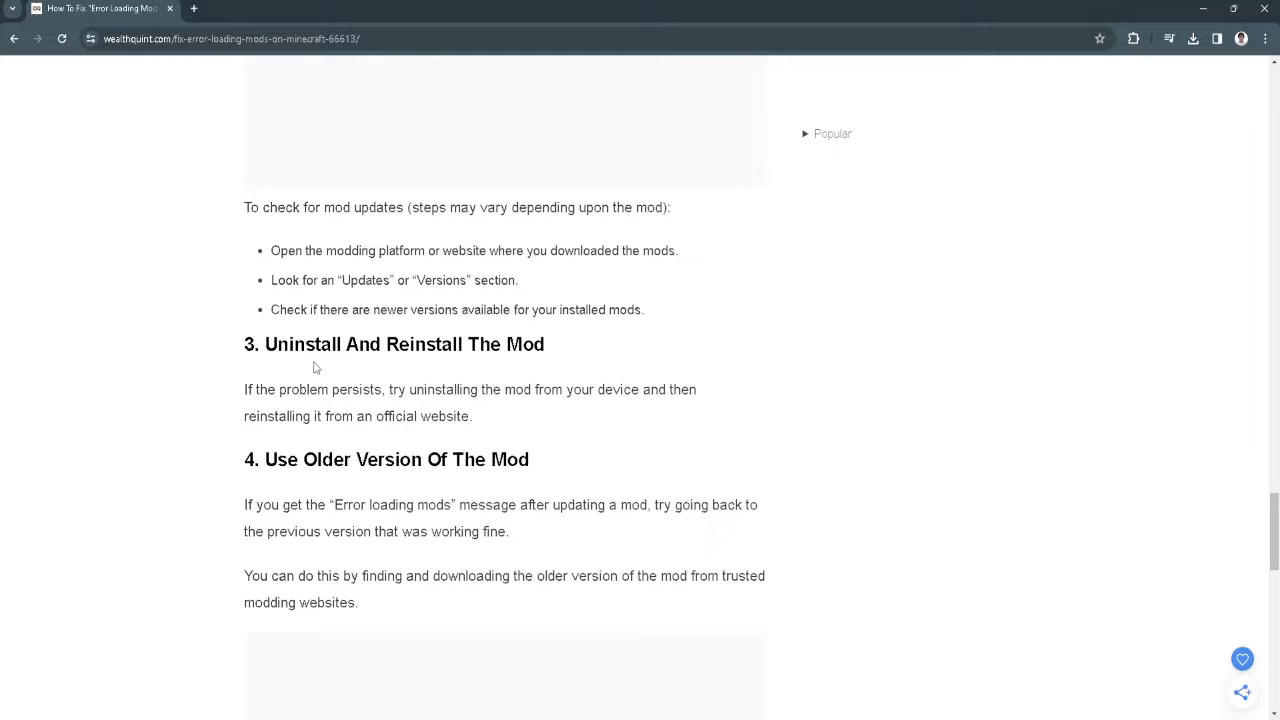
{"action": "scroll", "scroll_direction": "down", "scroll_amount": 3}
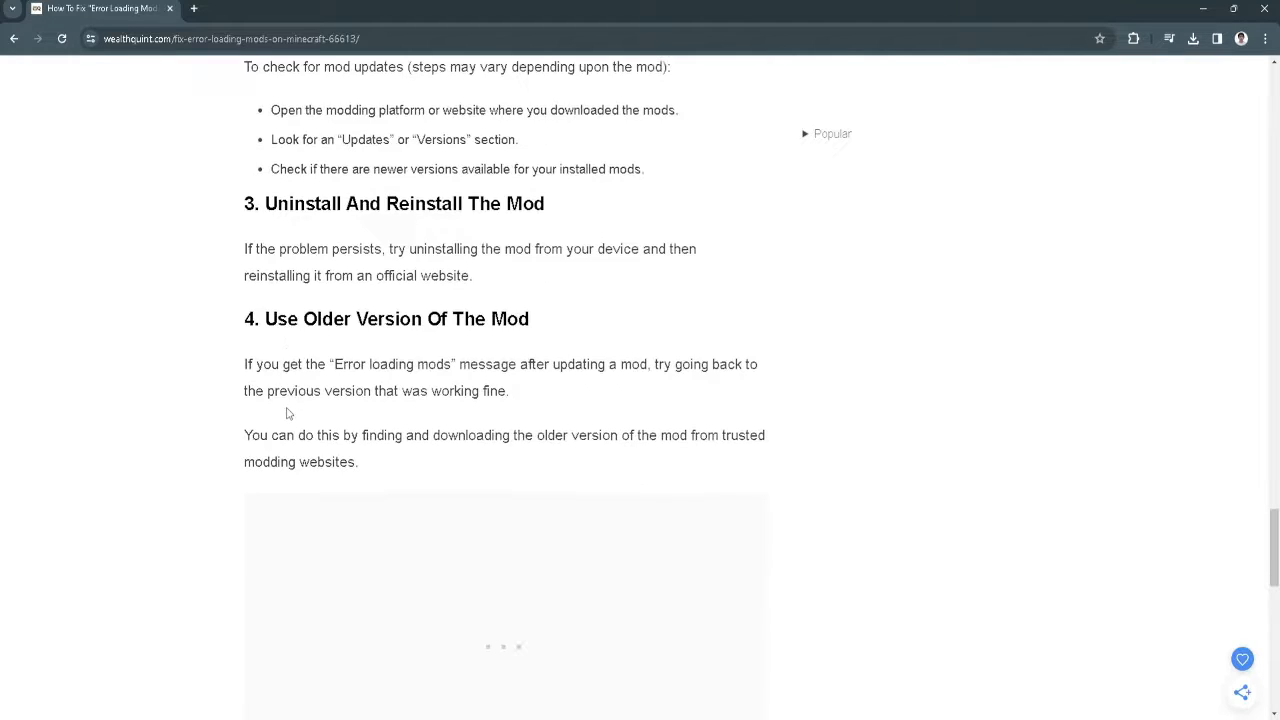
{"action": "scroll", "scroll_direction": "down", "scroll_amount": 3}
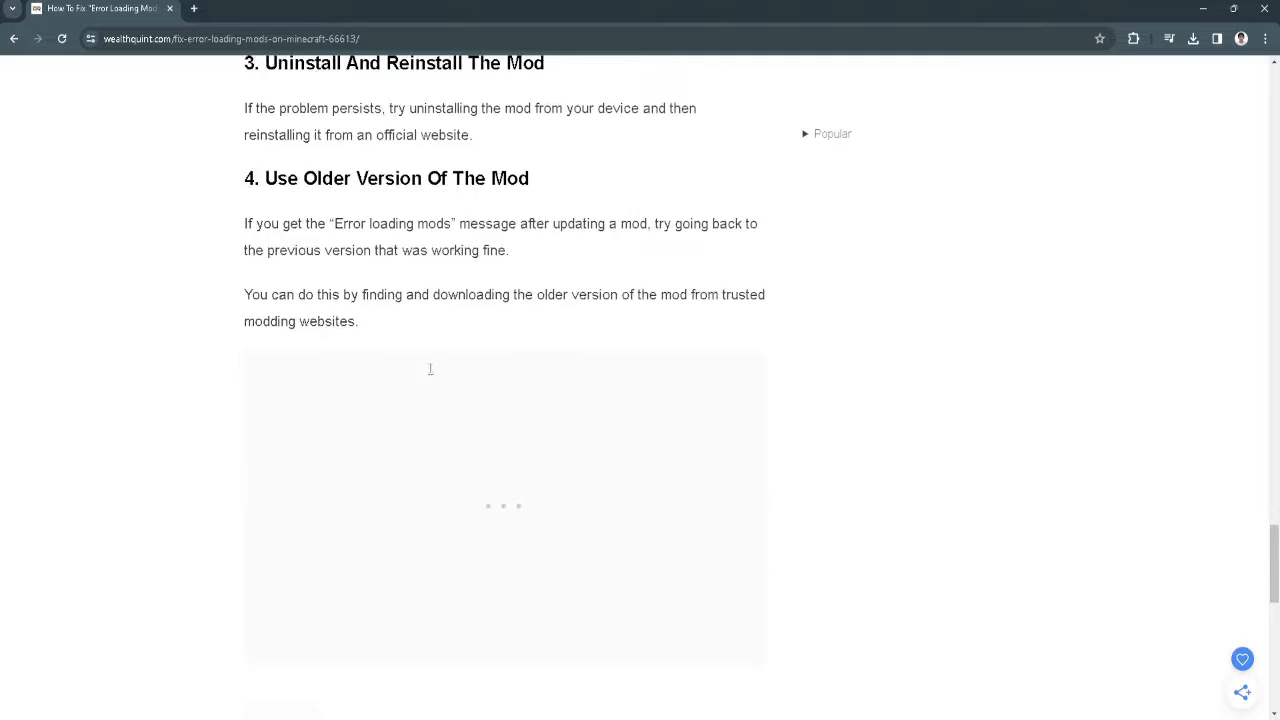
{"action": "scroll", "scroll_direction": "up", "scroll_amount": 3}
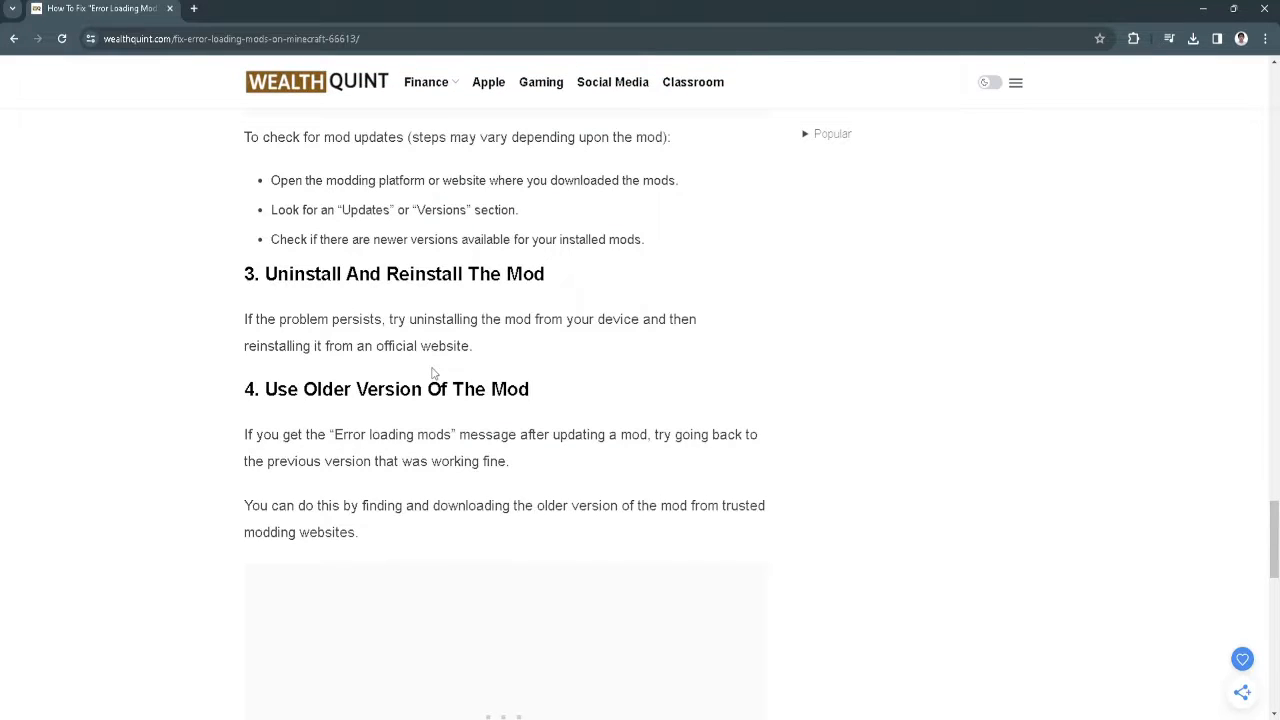